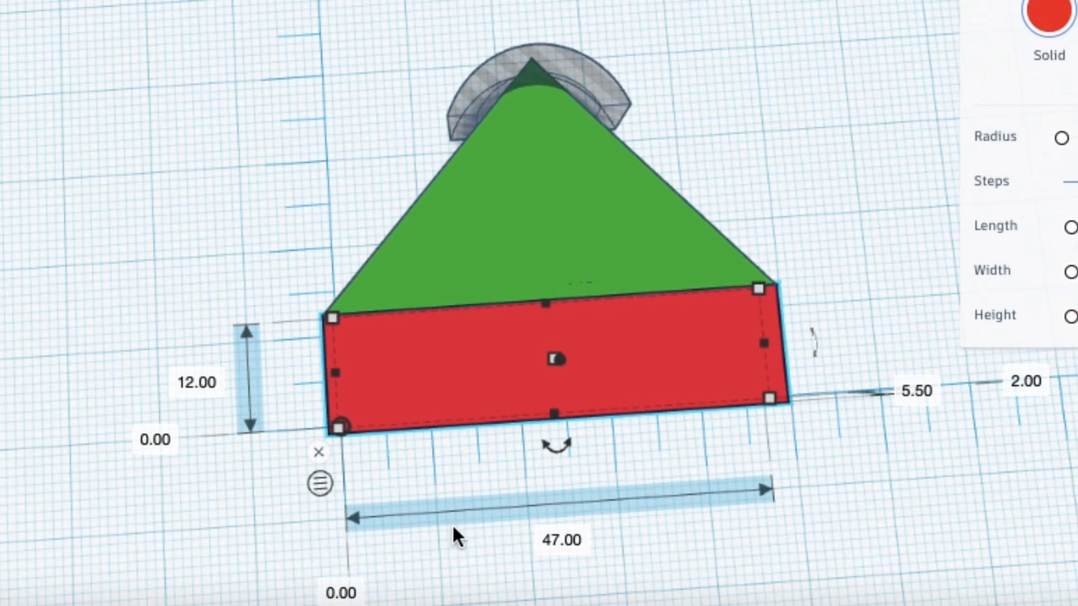
{"action": "mouse_move", "coordinate": [622, 354]}
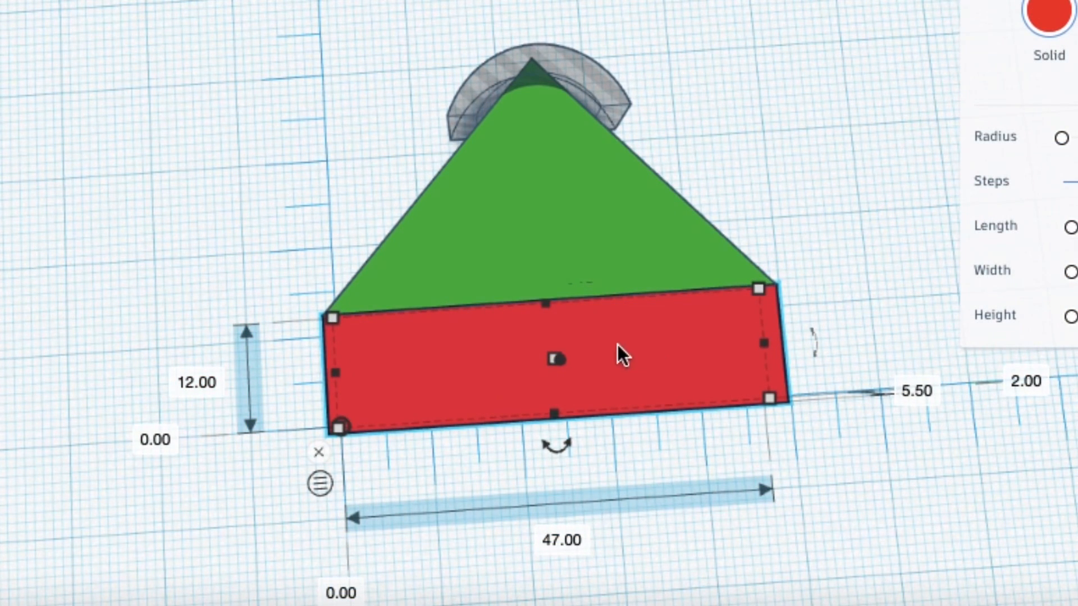
Select the green triangle so it groups with the red rectangle into one foot shape
{"action": "left_click", "coordinate": [529, 186]}
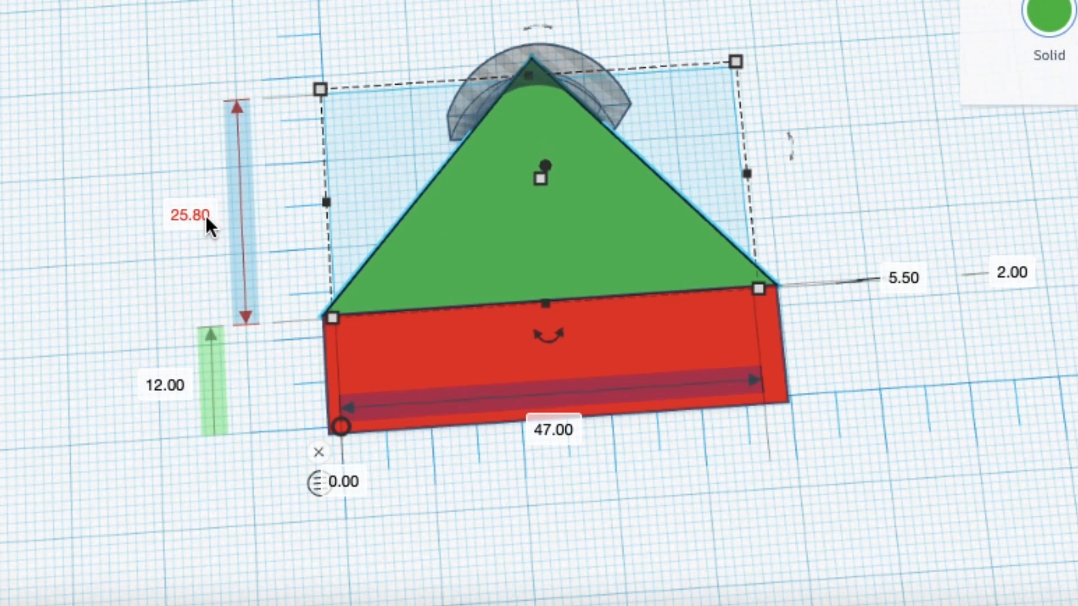
{"action": "mouse_move", "coordinate": [496, 74]}
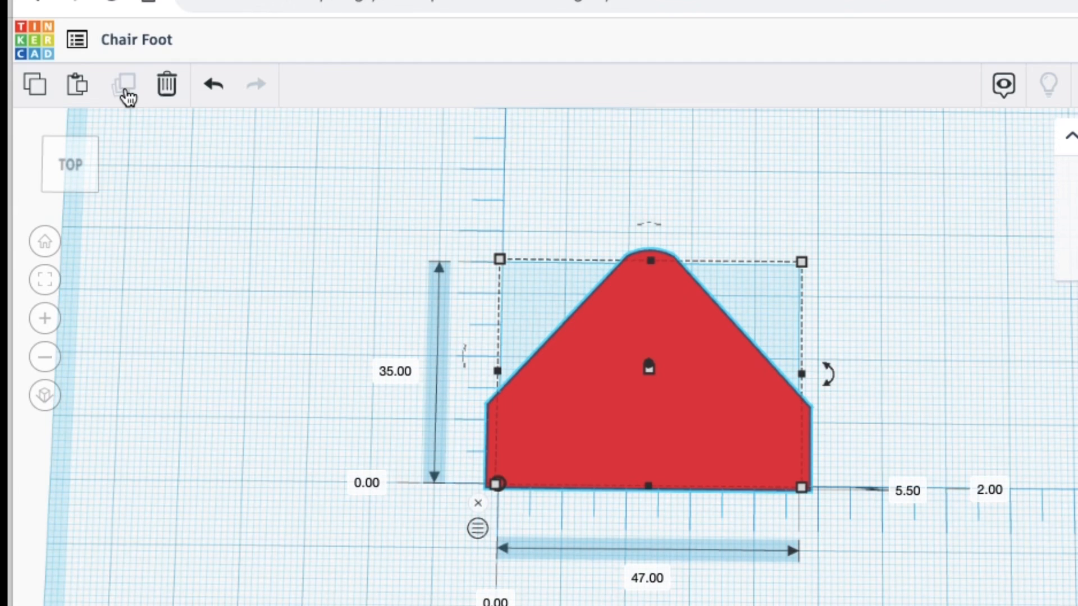
Set the duplicated foot's width to 56 so it serves as the cover
{"action": "double_click", "coordinate": [647, 580]}
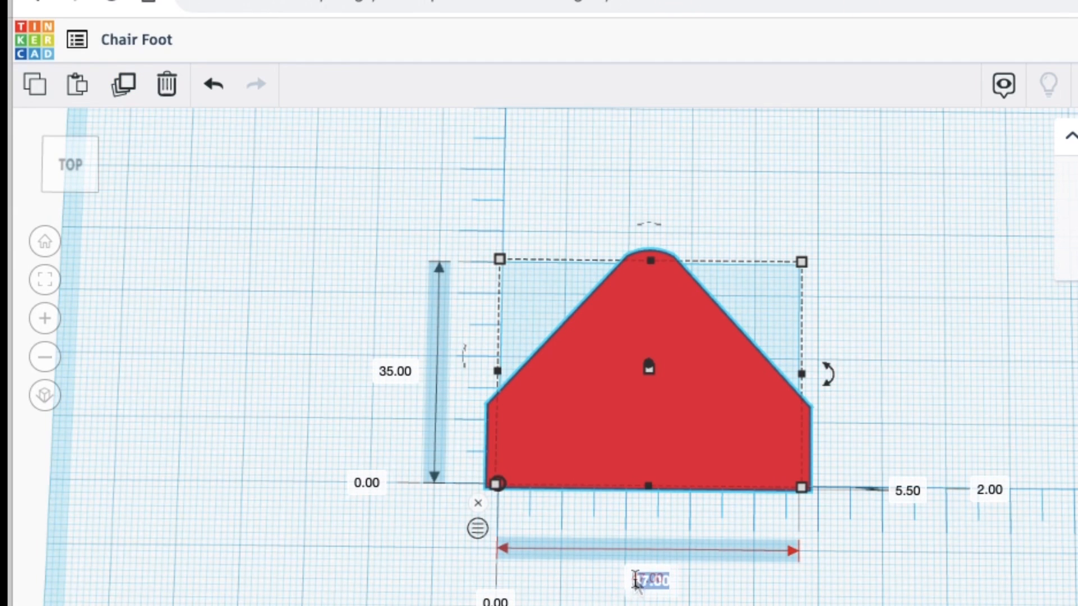
{"action": "type", "text": "56"}
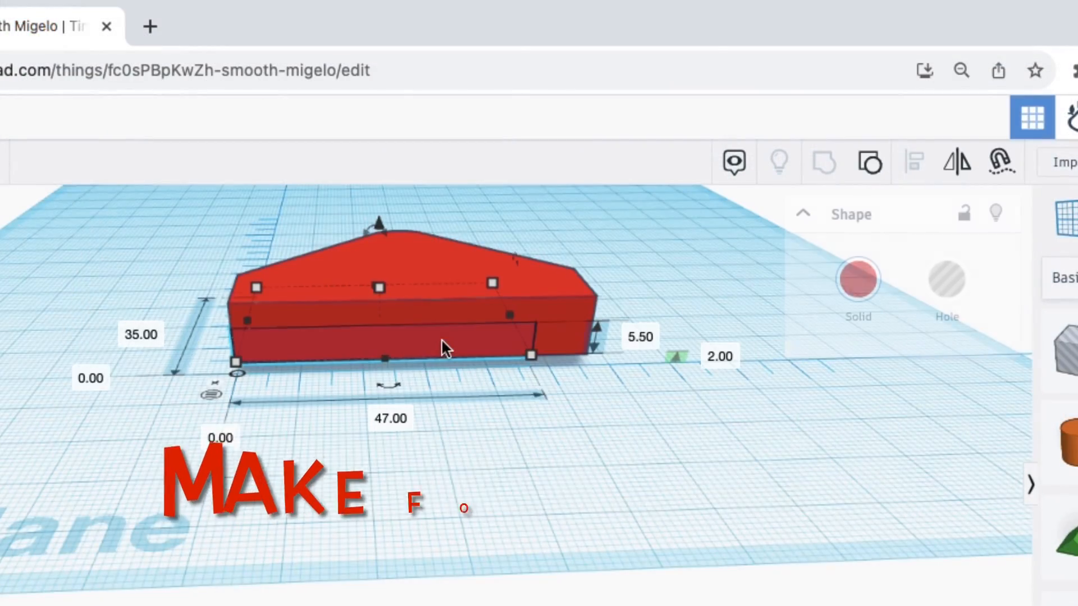
Switch the chair-foot shape from Solid to Hole in the Shape panel
{"action": "left_click", "coordinate": [946, 280]}
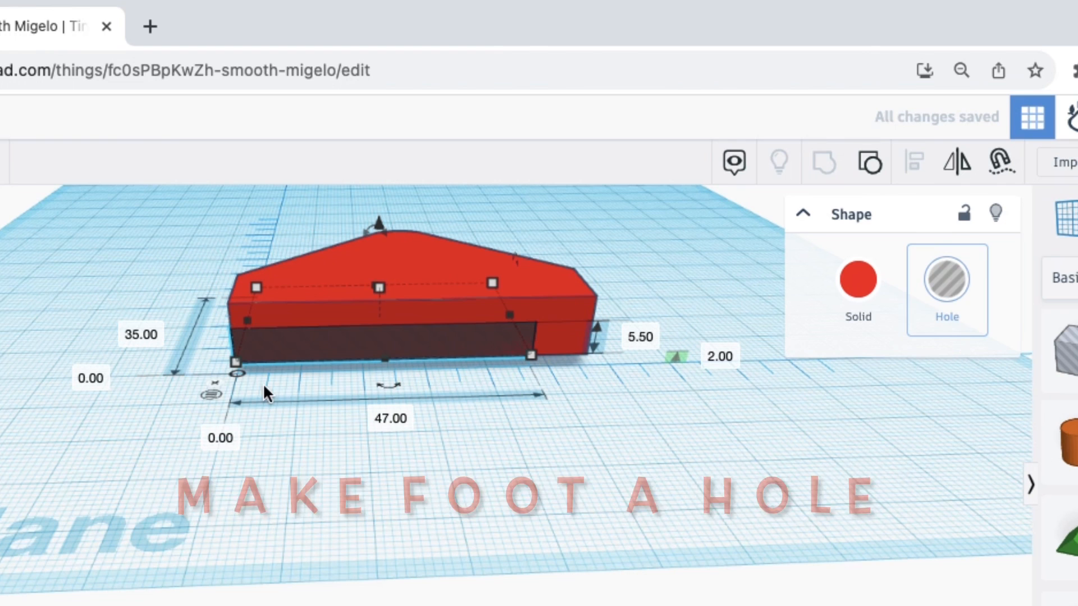